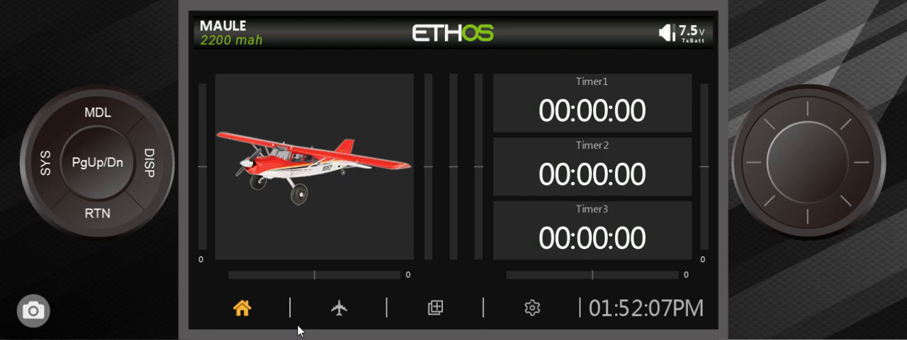
mouse_move(325, 221)
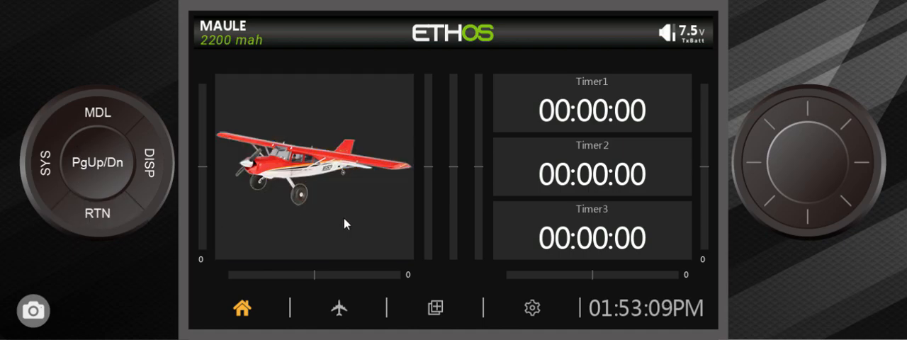
mouse_move(361, 292)
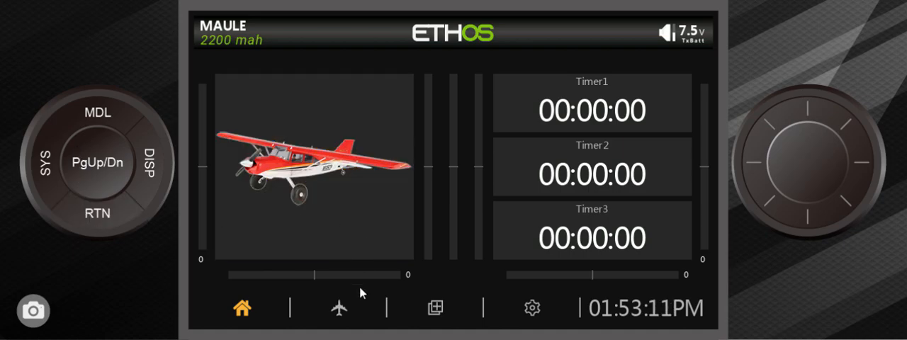
- Show the MAULE folder in Model Select with its 2200, 2600 and 3000 mah models
left_click(338, 308)
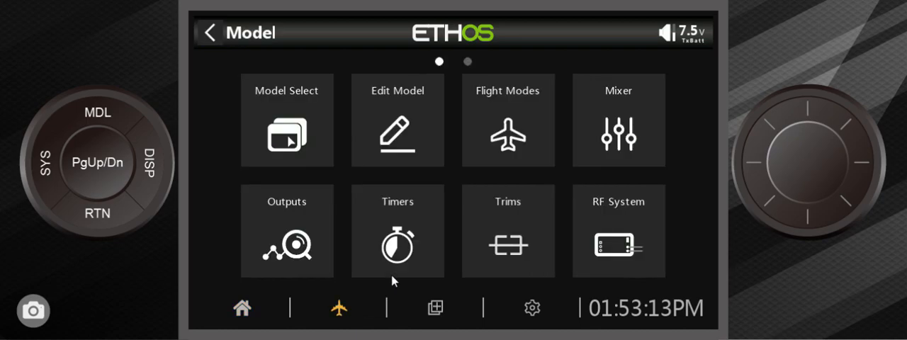
left_click(286, 121)
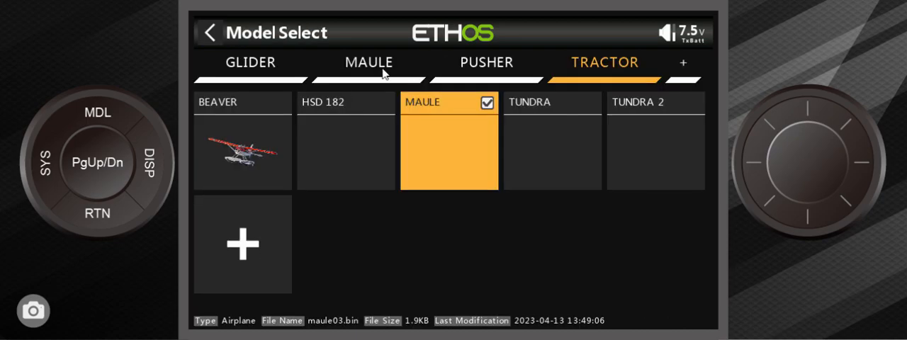
left_click(368, 62)
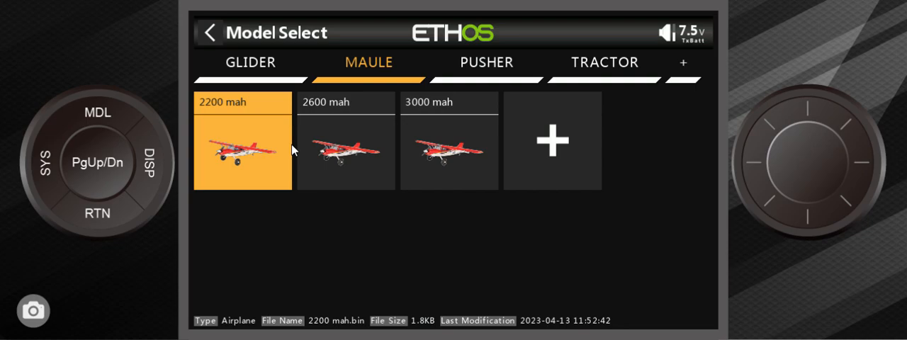
- Browse the 2600 mah and 3000 mah model tiles, then return to the MAULE 2200 mah home screen
left_click(346, 142)
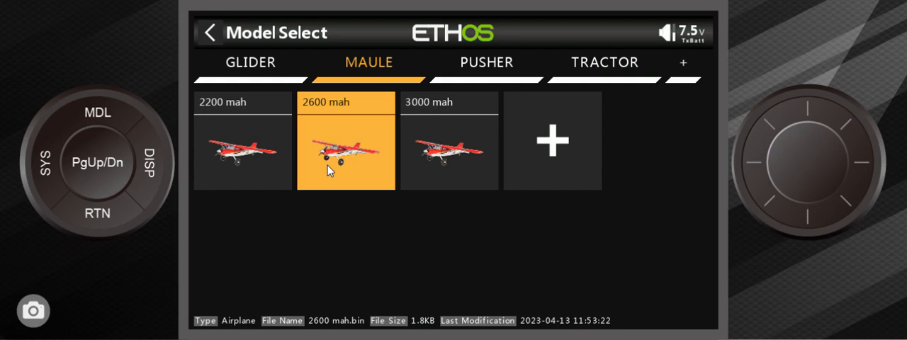
left_click(449, 142)
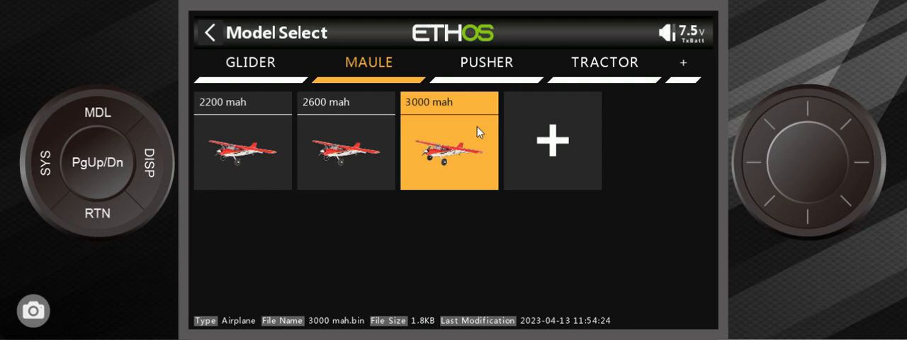
mouse_move(238, 197)
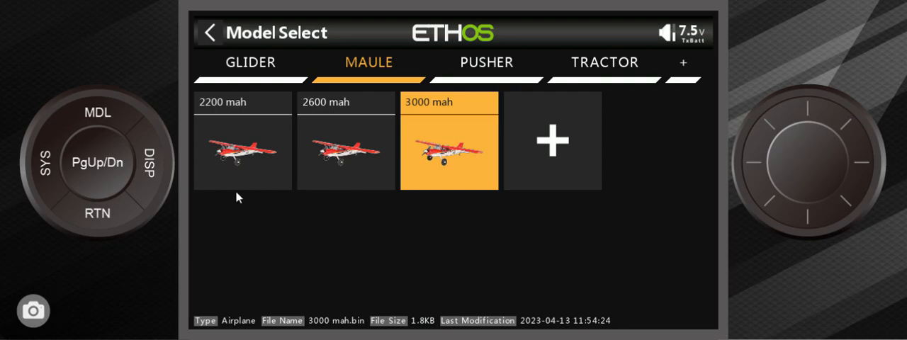
mouse_move(79, 228)
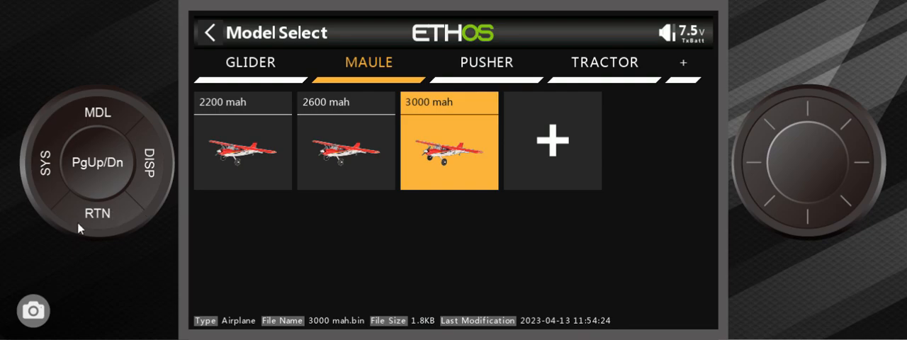
mouse_move(106, 225)
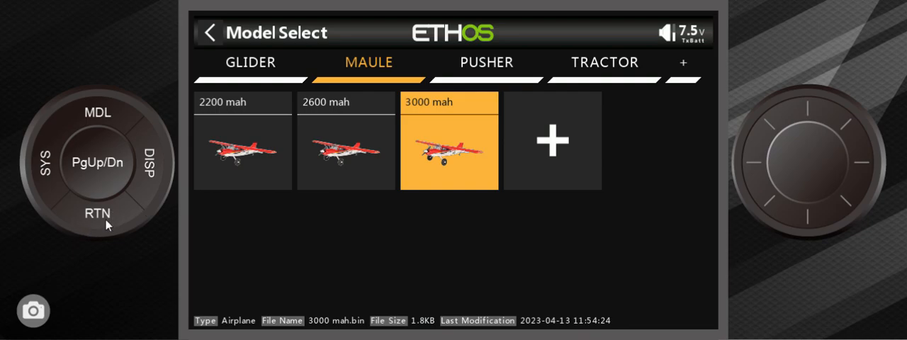
mouse_move(154, 212)
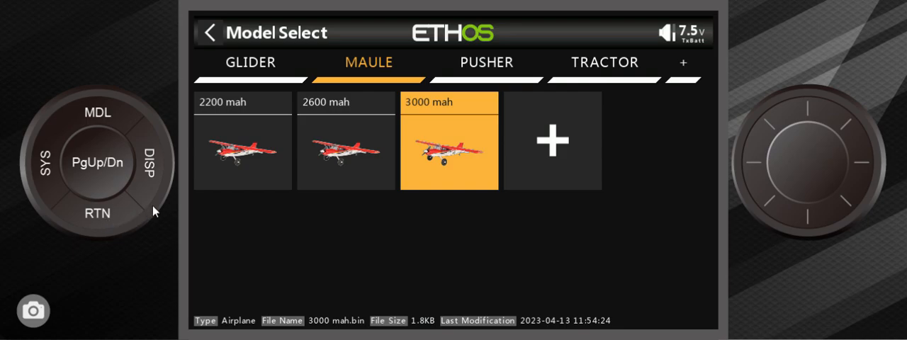
mouse_move(117, 221)
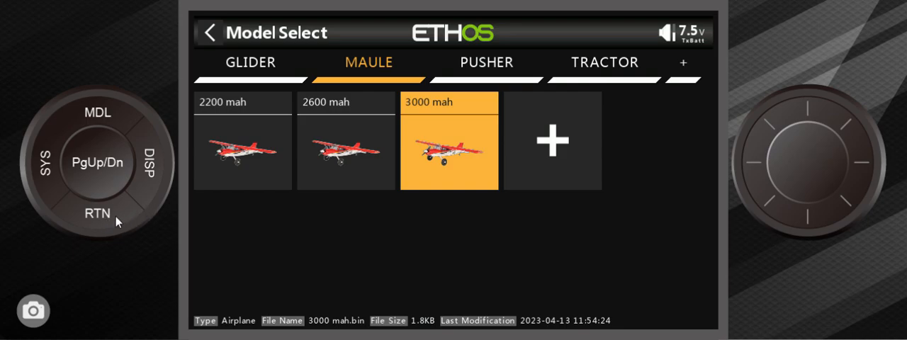
left_click(603, 63)
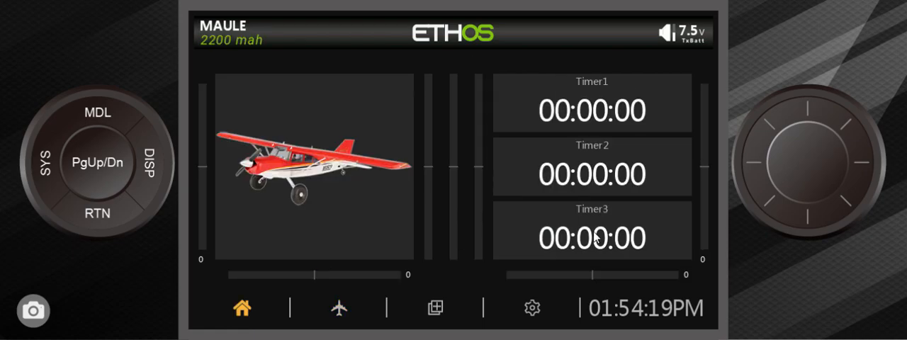
- Show the MAULE flight modes list with 3000, 2600 and 2200 mah modes on switch SD
left_click(339, 308)
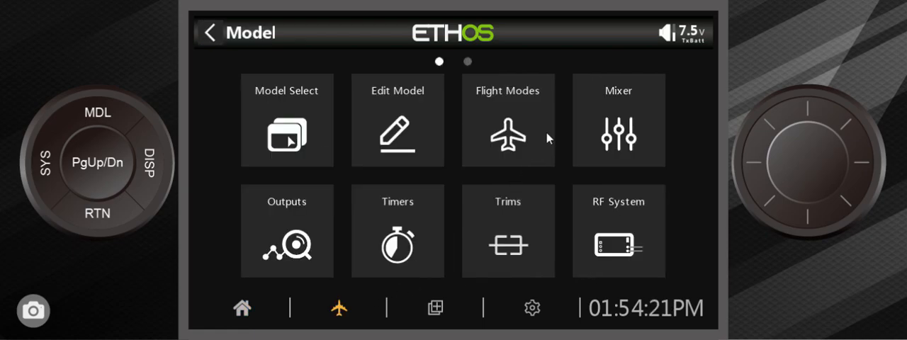
left_click(507, 121)
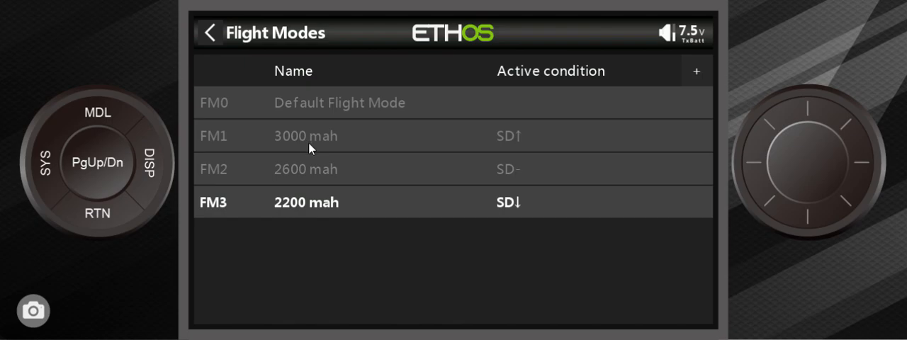
mouse_move(326, 184)
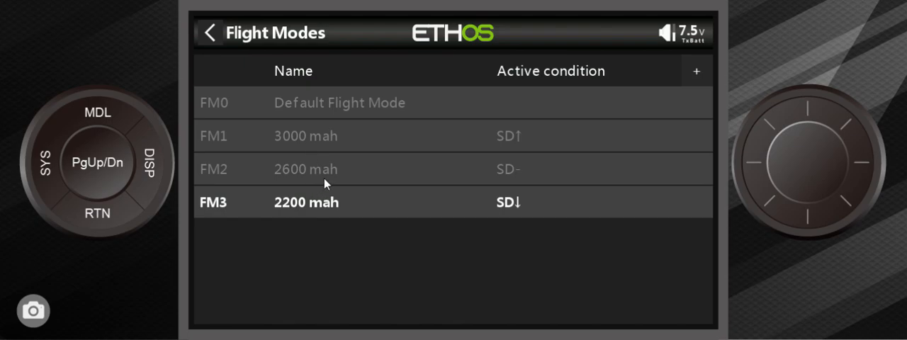
mouse_move(327, 210)
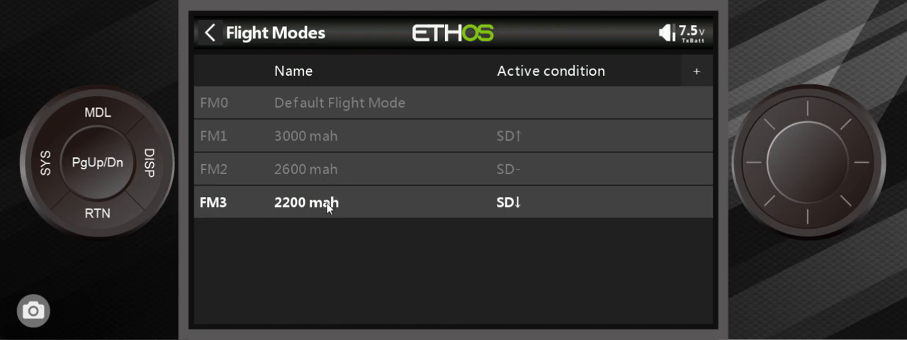
mouse_move(380, 218)
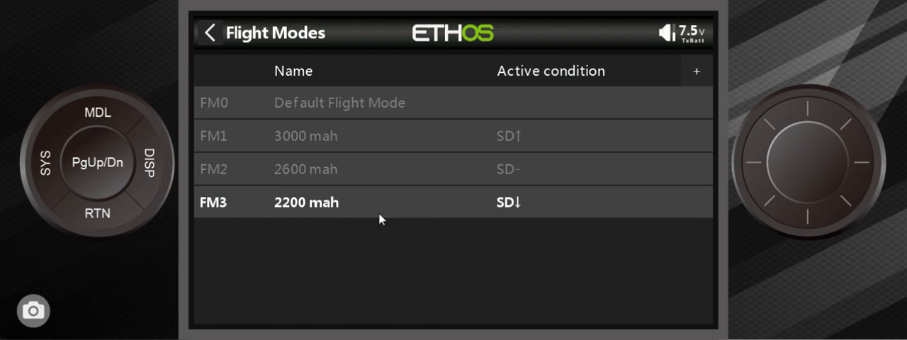
mouse_move(428, 197)
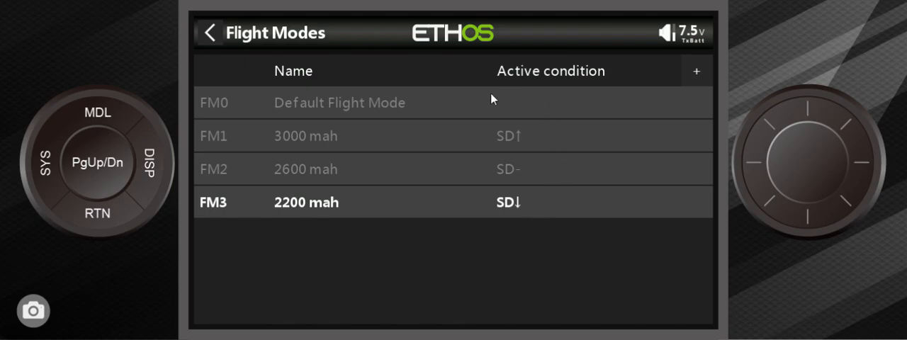
mouse_move(486, 184)
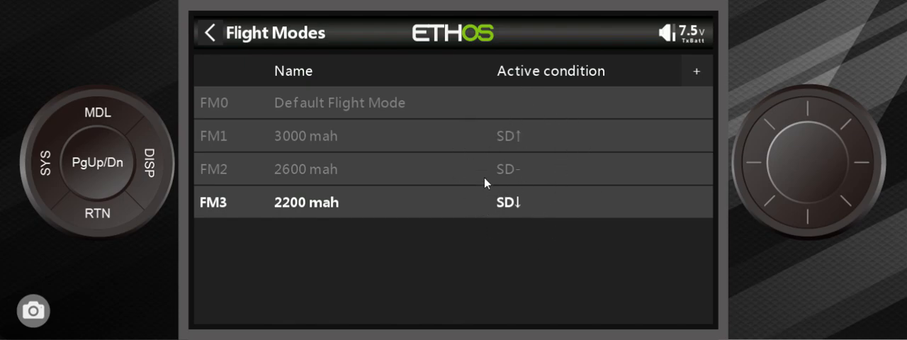
mouse_move(546, 172)
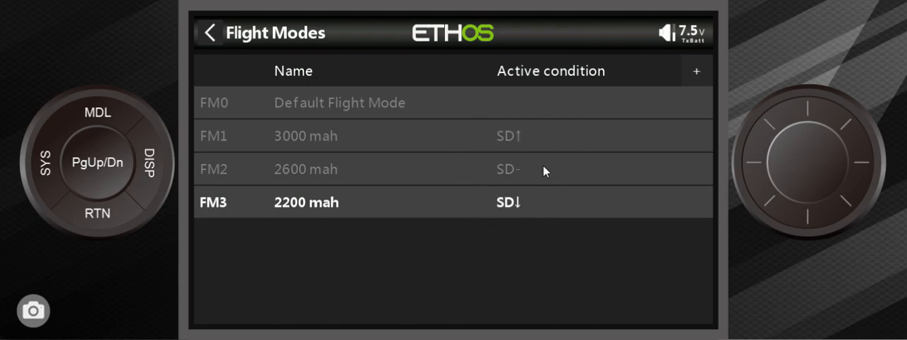
mouse_move(503, 179)
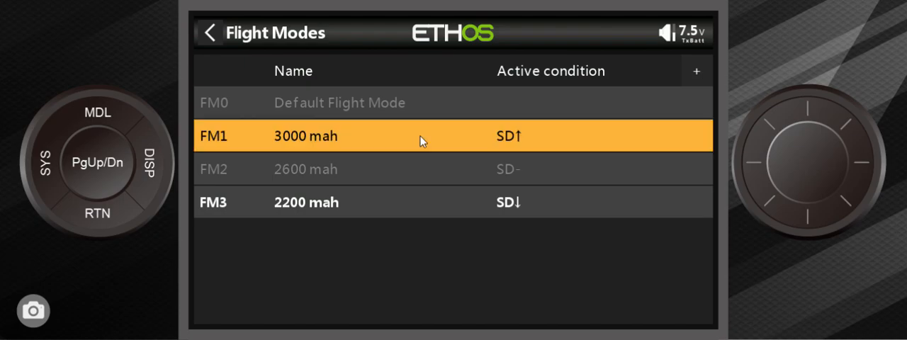
left_click(306, 136)
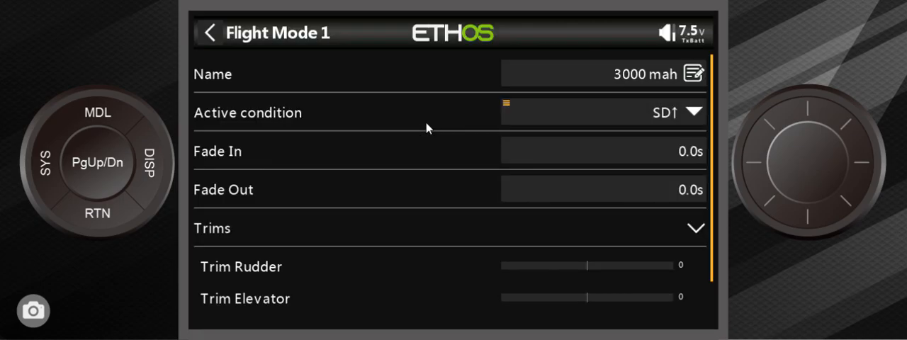
mouse_move(553, 91)
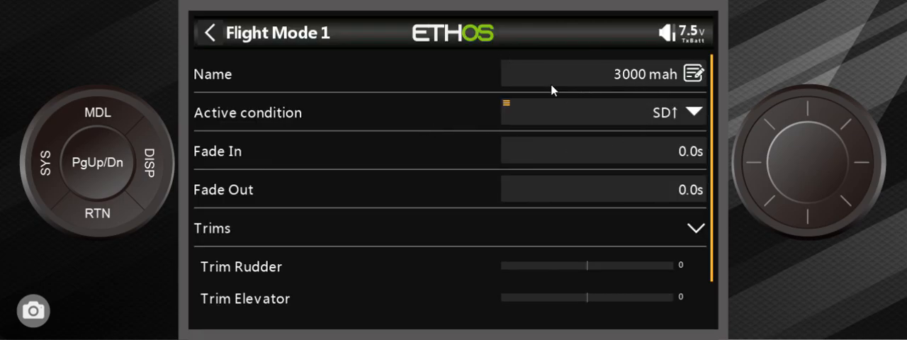
mouse_move(575, 139)
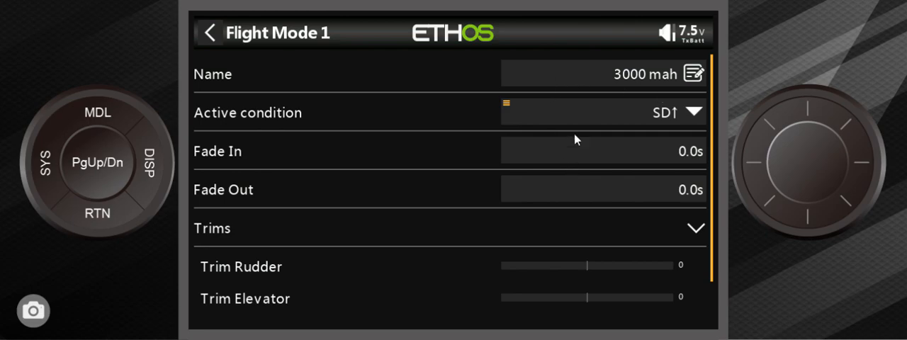
mouse_move(654, 115)
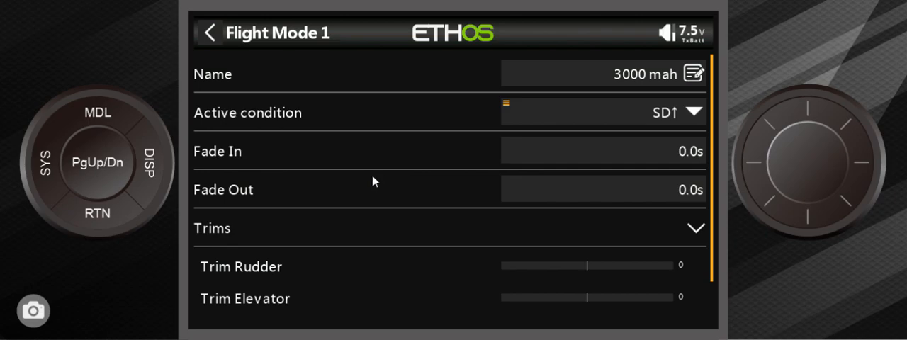
mouse_move(425, 207)
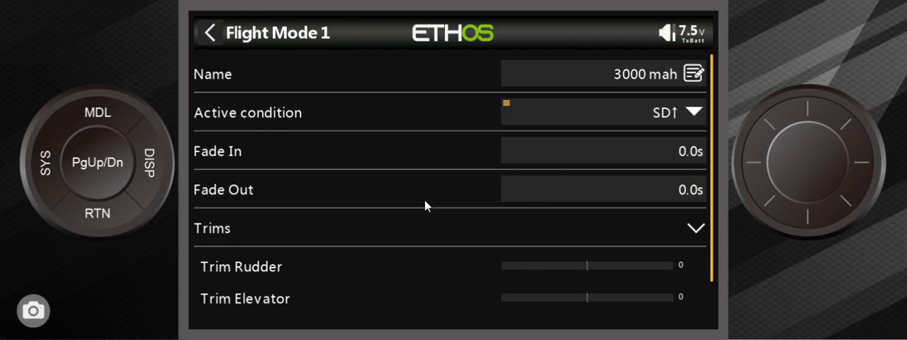
mouse_move(459, 190)
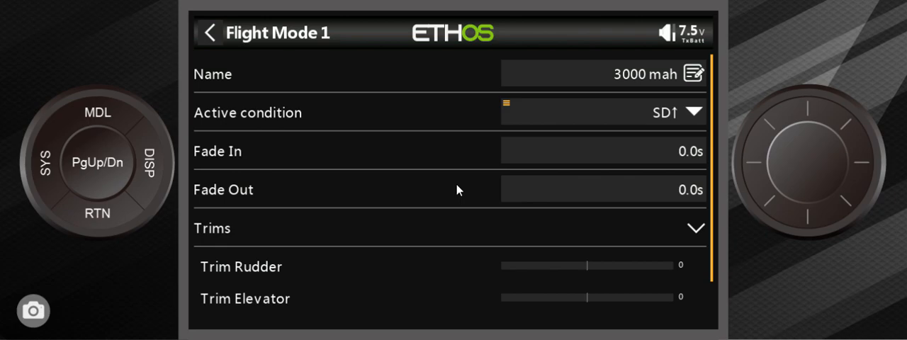
mouse_move(640, 162)
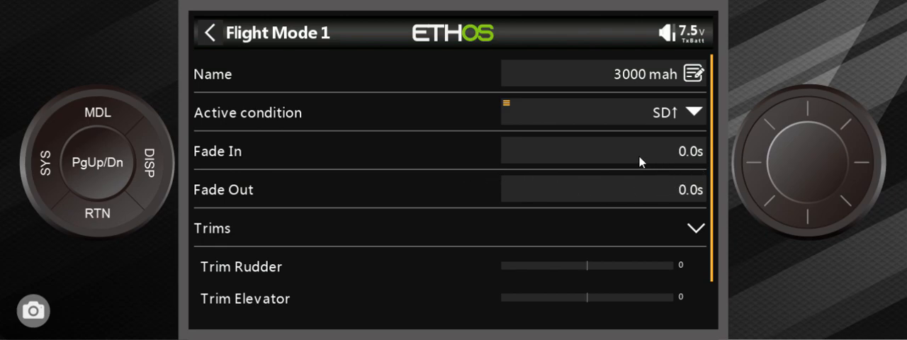
mouse_move(564, 228)
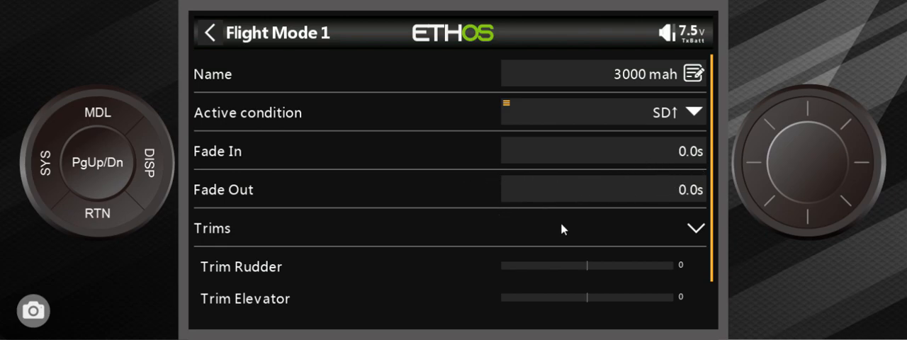
mouse_move(525, 262)
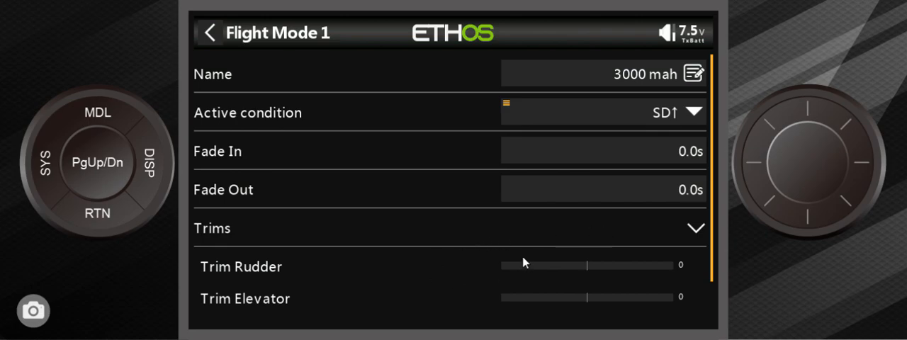
mouse_move(124, 221)
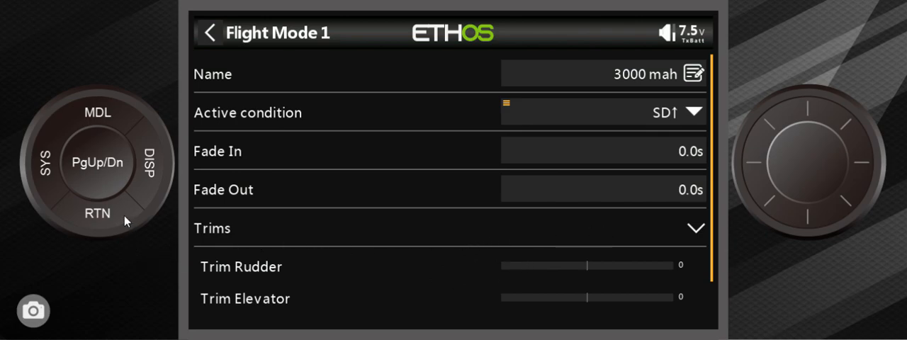
mouse_move(122, 212)
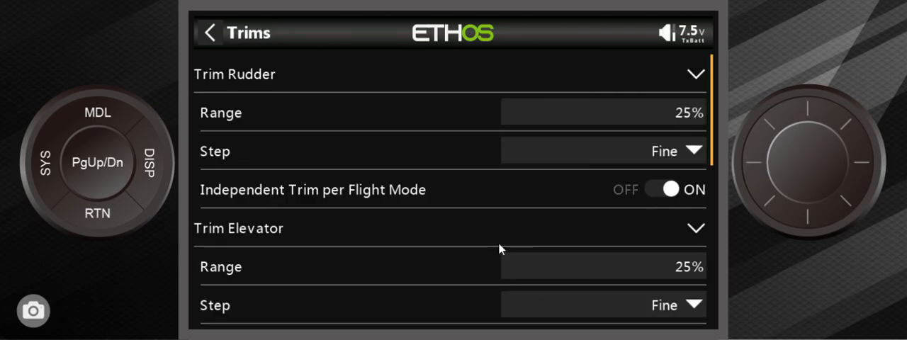
mouse_move(365, 82)
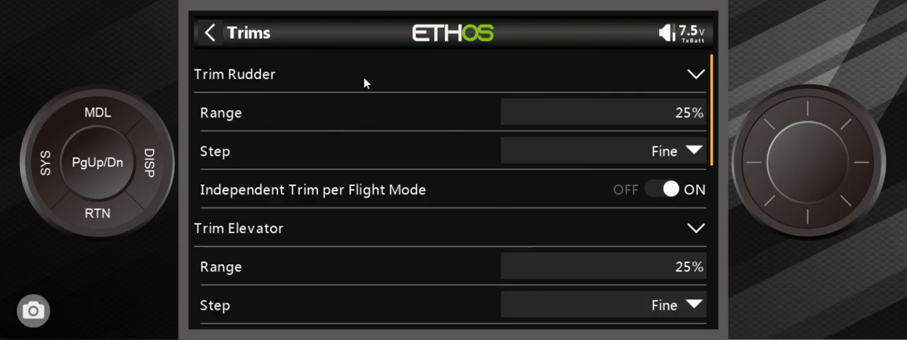
mouse_move(377, 78)
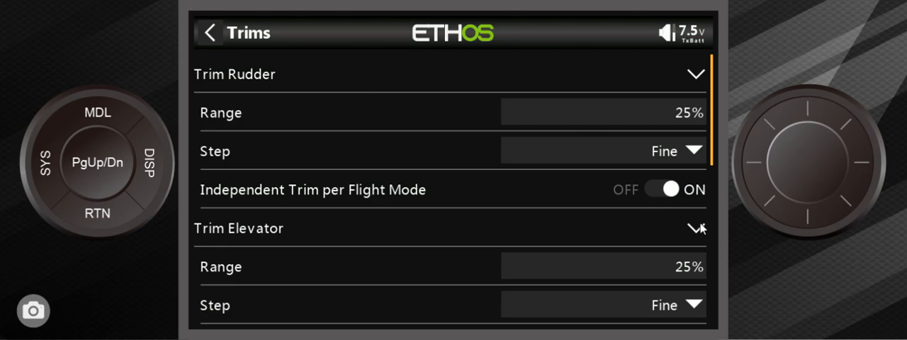
mouse_move(480, 206)
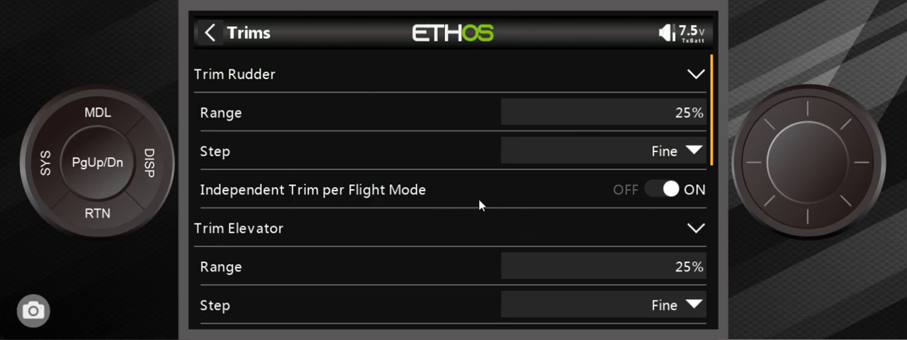
mouse_move(669, 212)
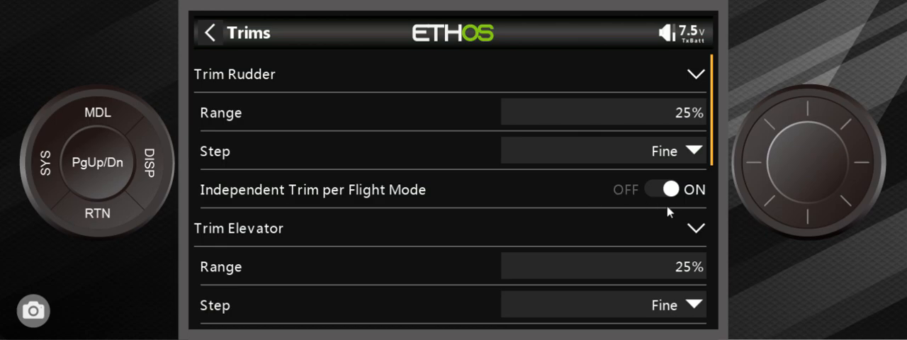
mouse_move(131, 220)
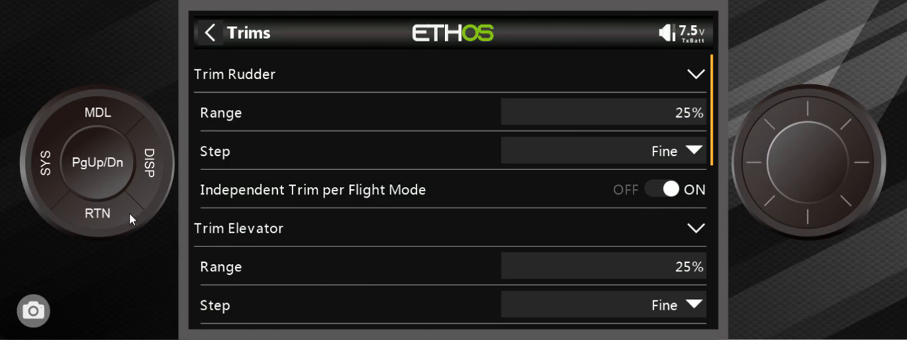
- Edit the FM1 3000 mah flight mode, showing its rudder and elevator trims at zero
left_click(210, 32)
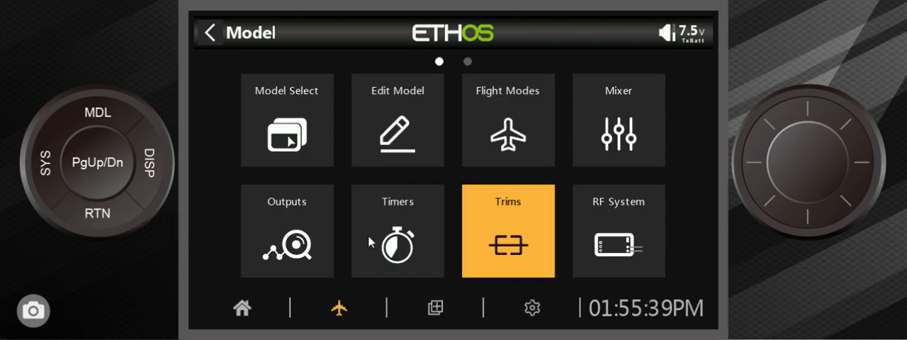
left_click(507, 119)
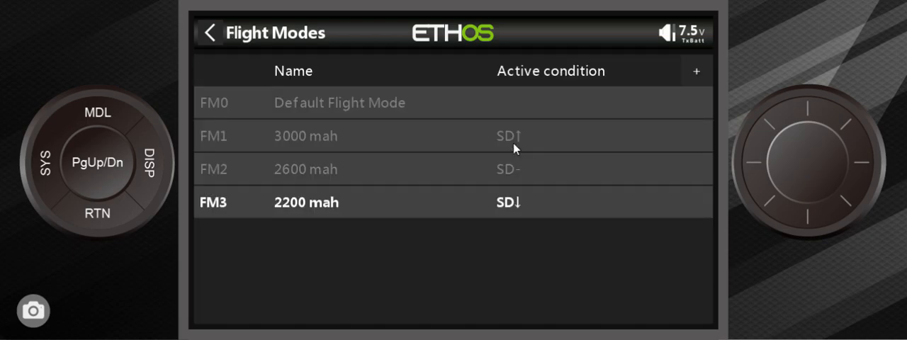
left_click(306, 136)
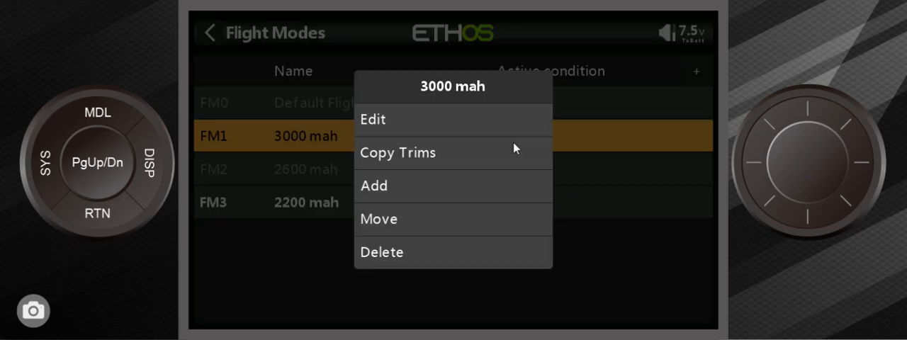
left_click(373, 119)
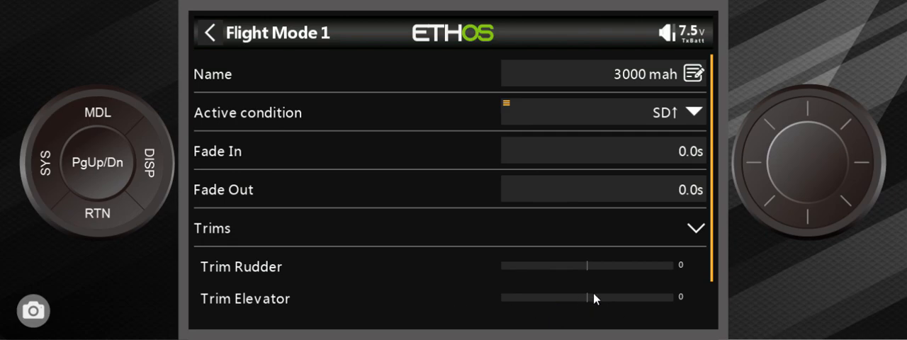
mouse_move(570, 287)
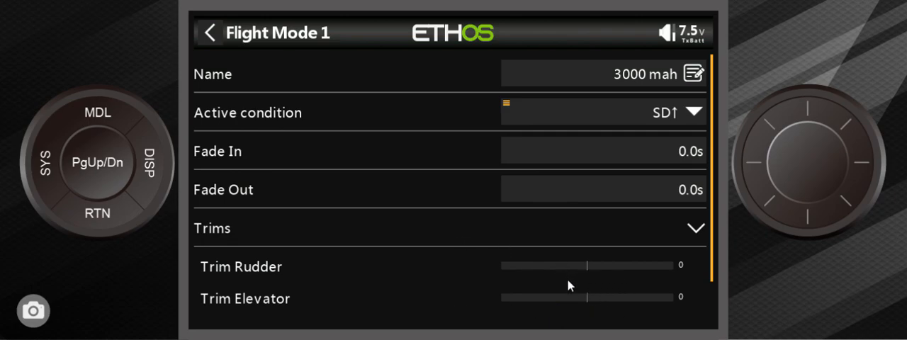
mouse_move(589, 292)
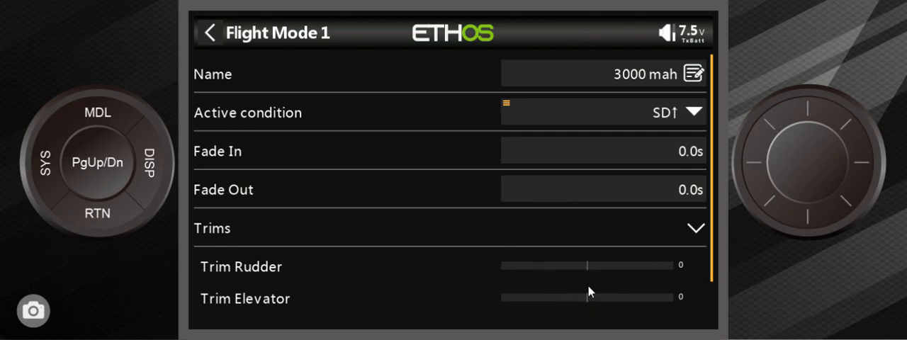
mouse_move(80, 85)
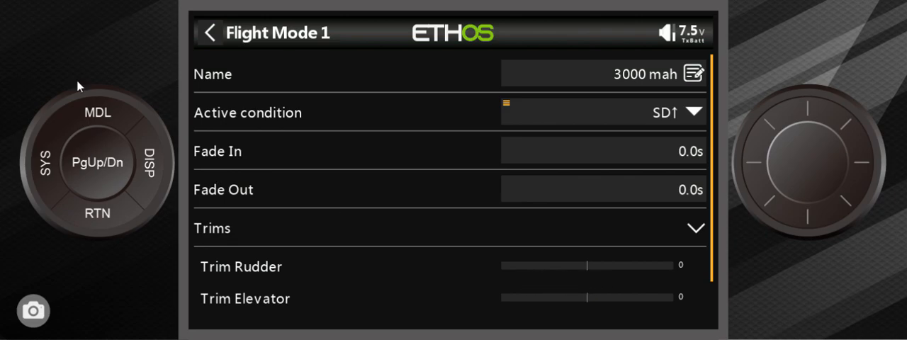
mouse_move(100, 210)
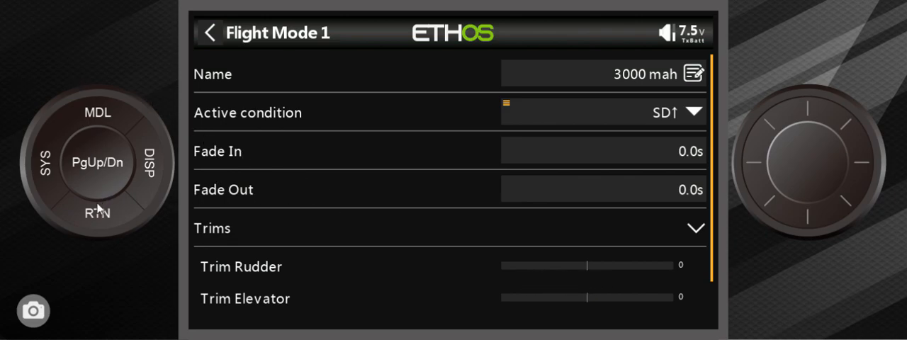
mouse_move(452, 285)
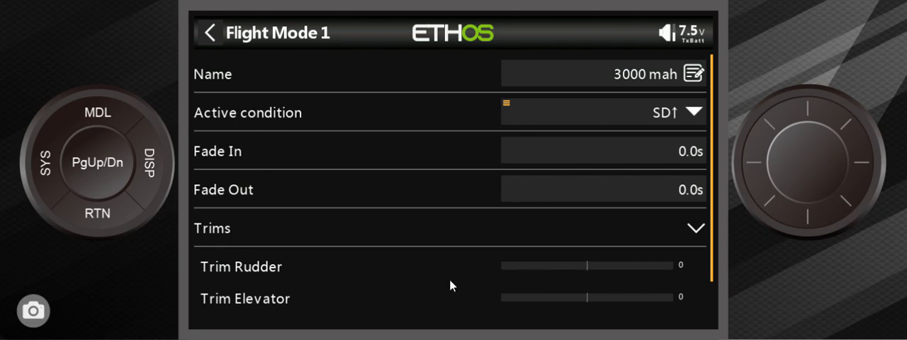
mouse_move(113, 215)
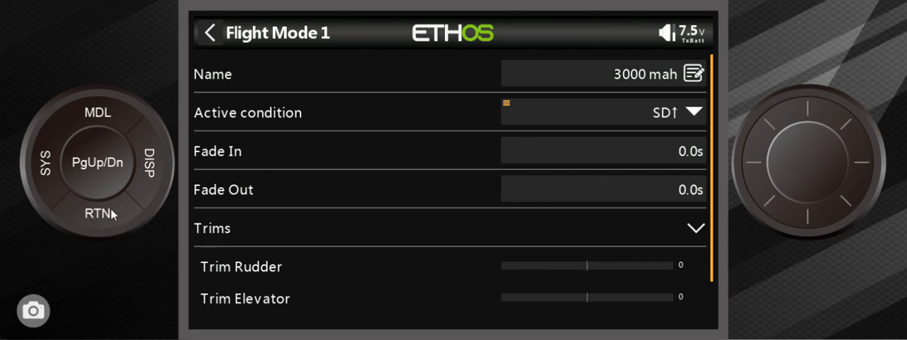
- Leave the 3000 mah flight mode settings back to the Model menu
left_click(210, 33)
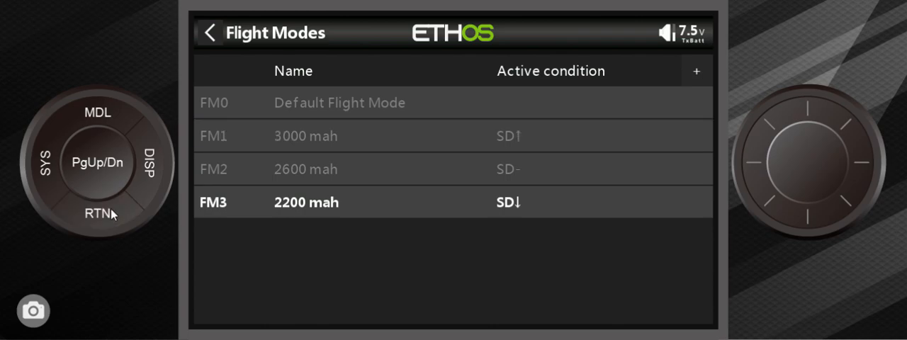
mouse_move(593, 204)
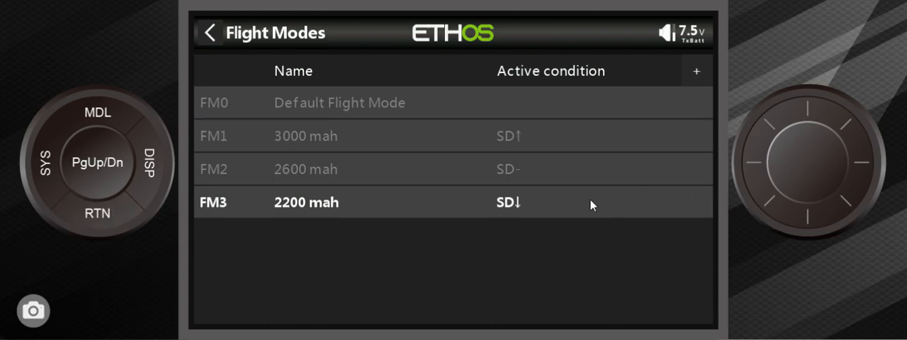
mouse_move(517, 159)
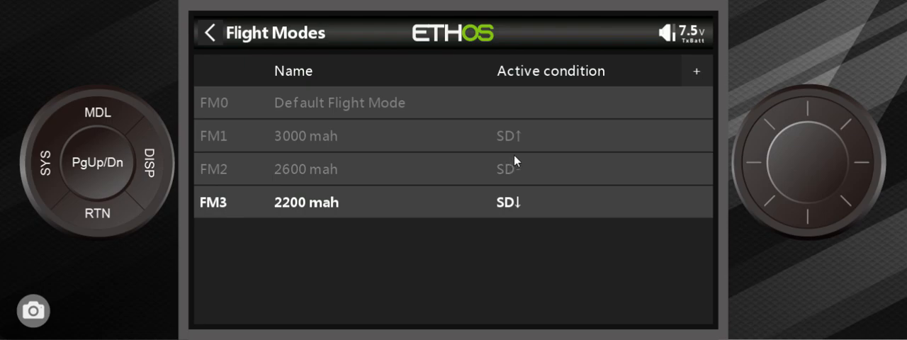
mouse_move(181, 240)
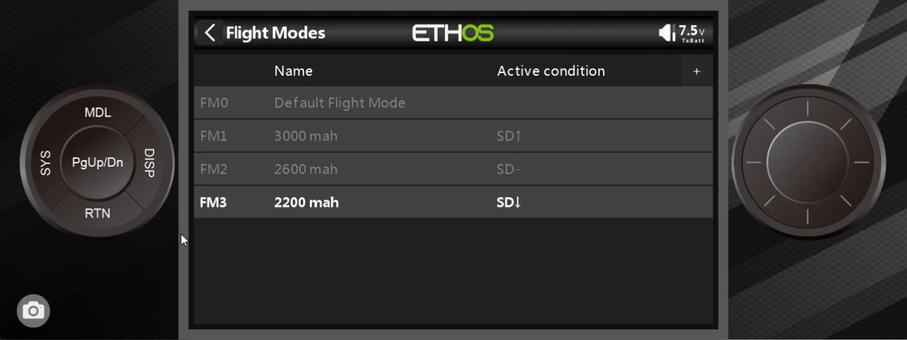
mouse_move(558, 173)
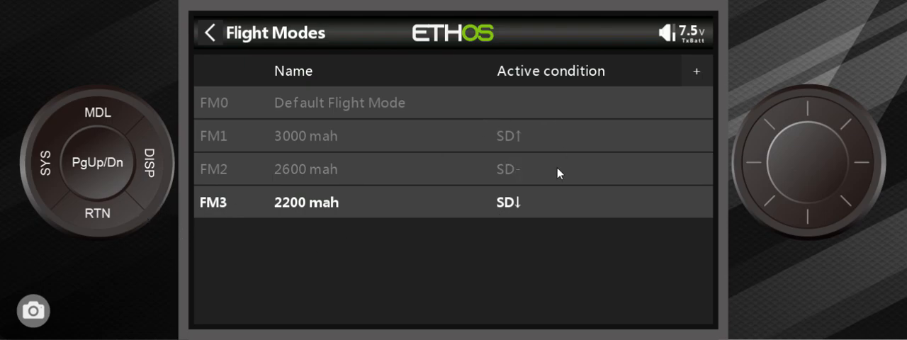
left_click(209, 32)
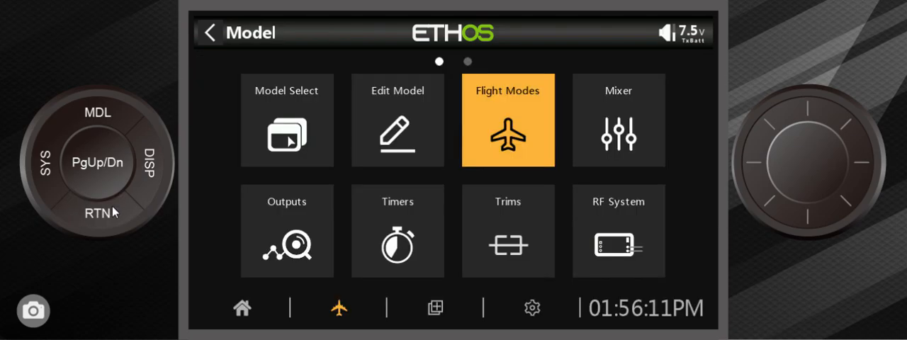
- Set the Ailerons mix expo to 27/35/45% per flight mode and rates FM1 75%, FM2 65%
left_click(618, 119)
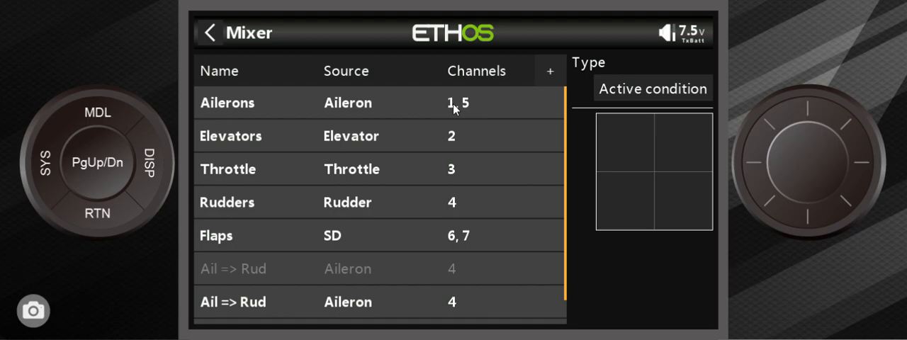
left_click(227, 102)
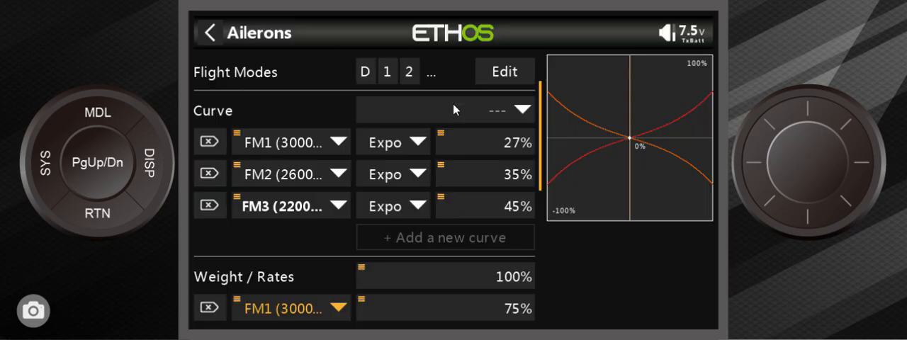
mouse_move(309, 169)
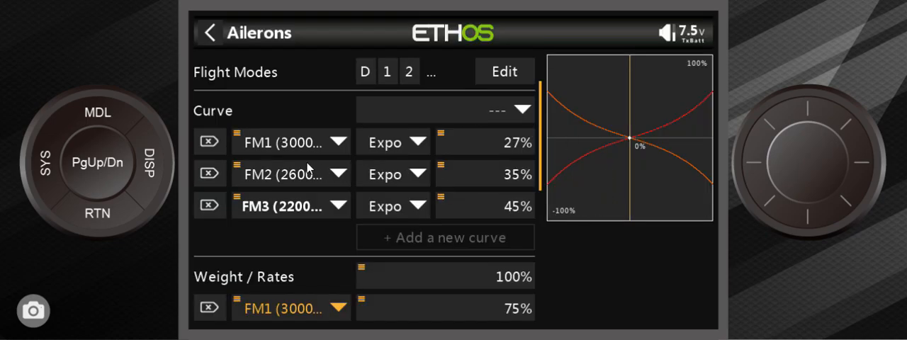
mouse_move(516, 155)
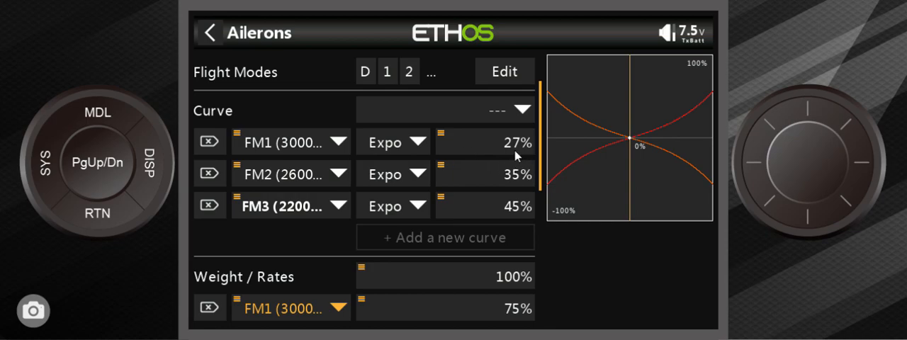
mouse_move(300, 155)
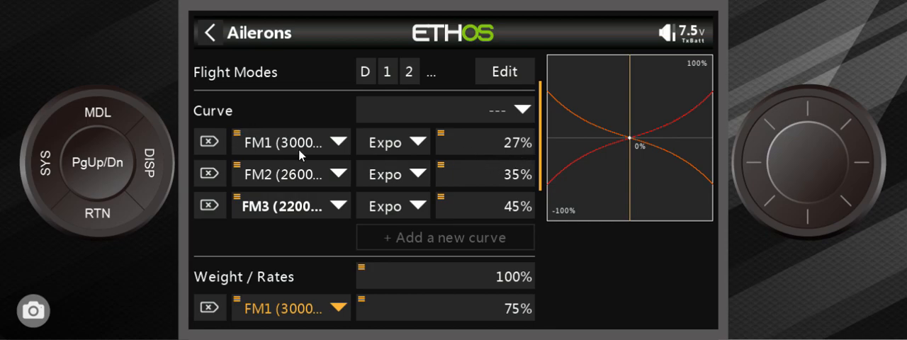
mouse_move(363, 125)
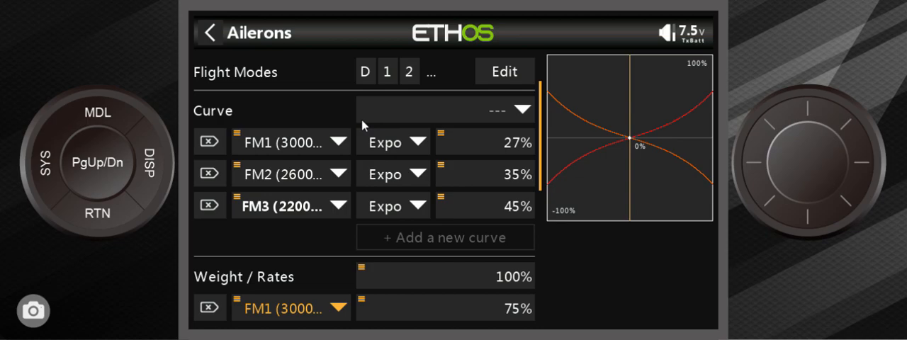
mouse_move(417, 188)
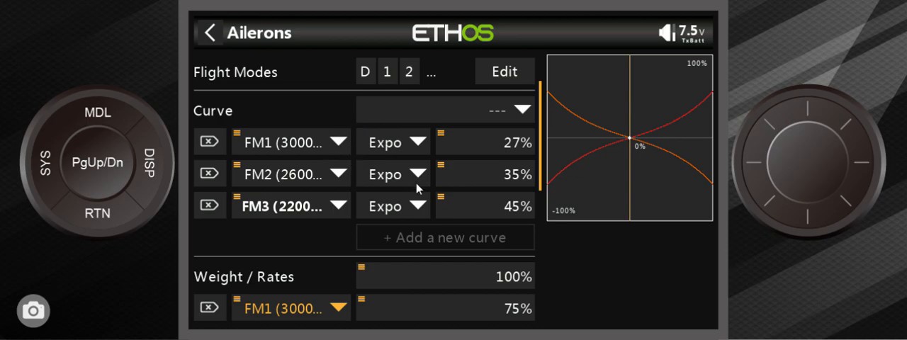
left_click(291, 173)
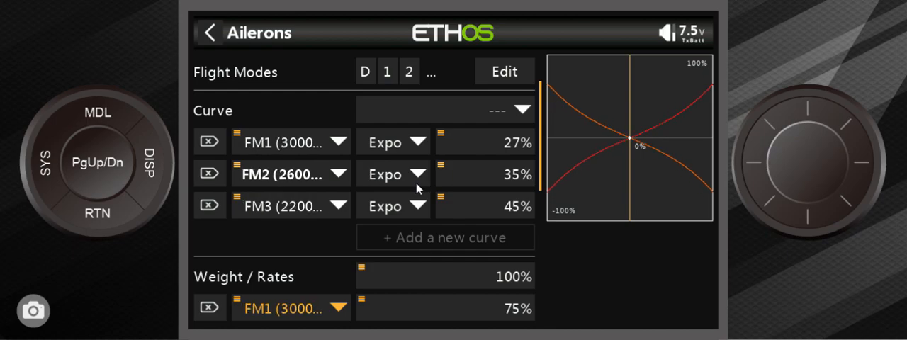
left_click(292, 206)
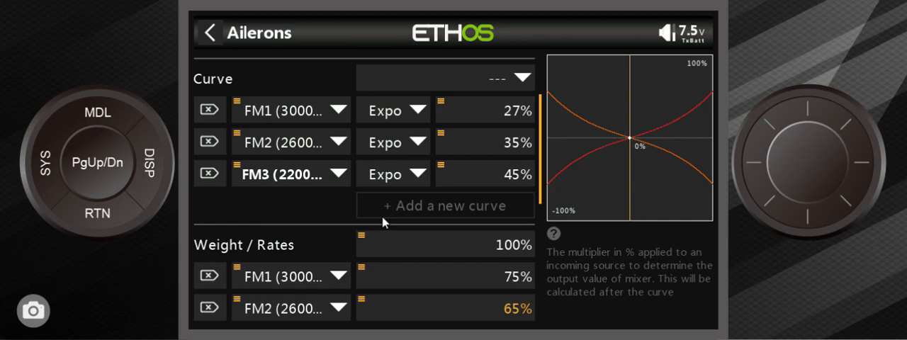
mouse_move(102, 225)
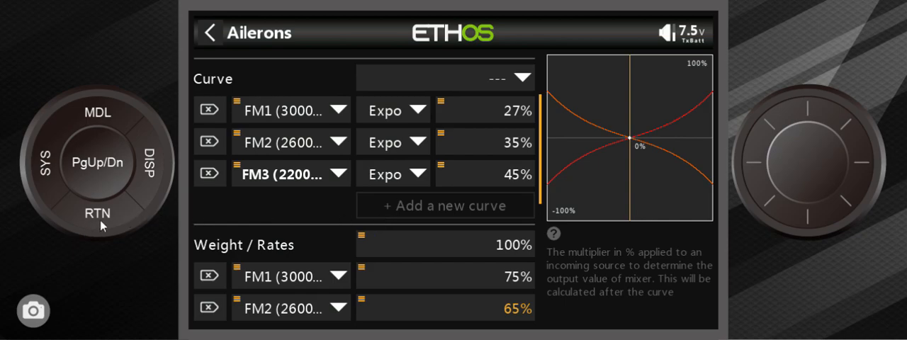
- Return from the Ailerons mix to the Mixer list
left_click(210, 33)
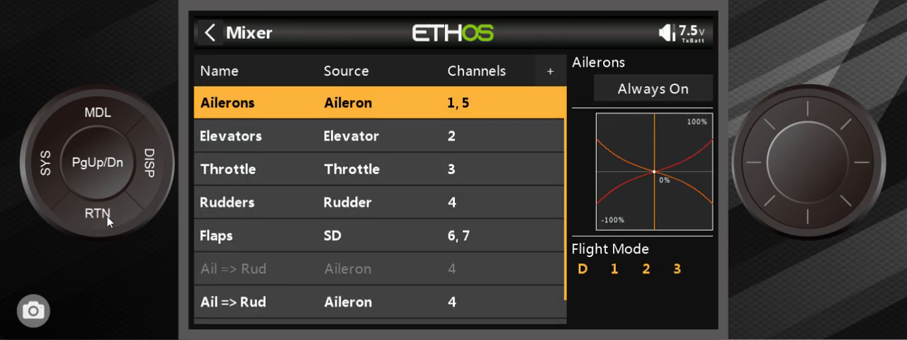
mouse_move(397, 264)
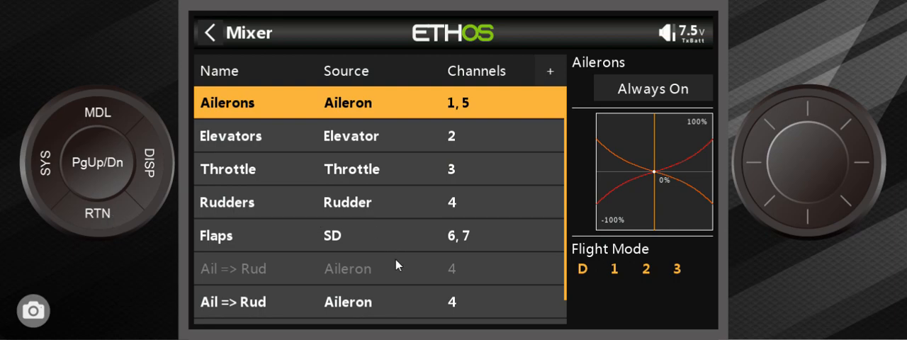
mouse_move(395, 272)
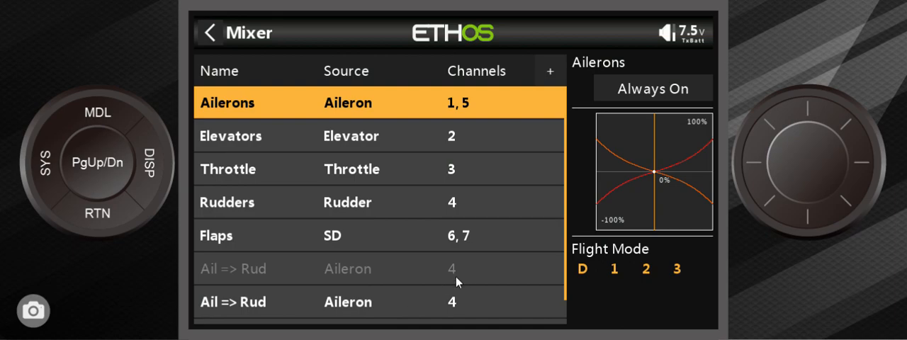
mouse_move(386, 285)
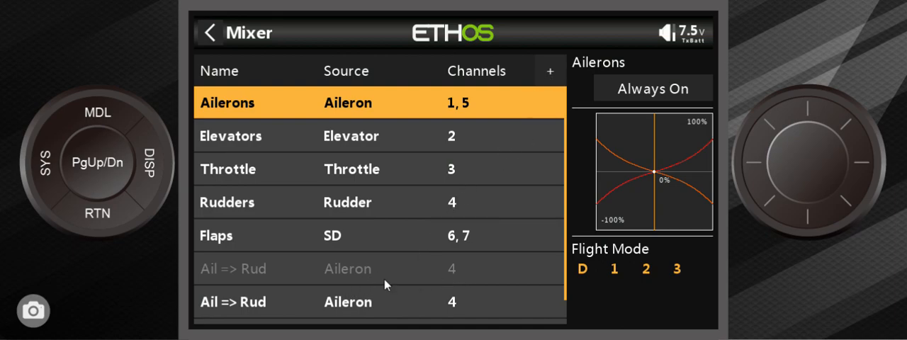
mouse_move(552, 78)
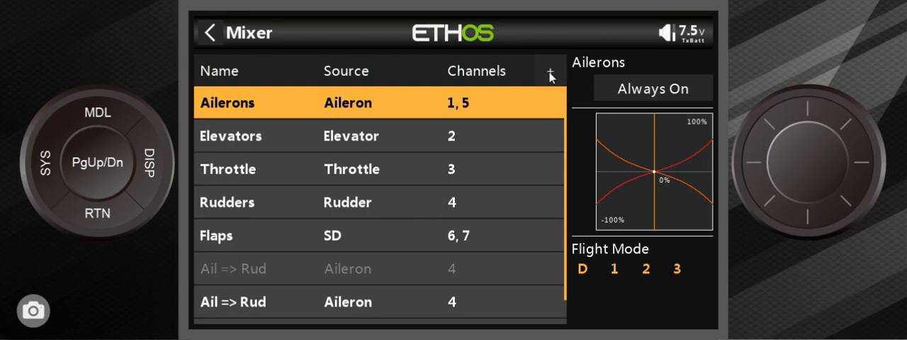
- View the first Ail => Rud mix: flight mode 2, 15% weight to CH4 Rudders
left_click(550, 71)
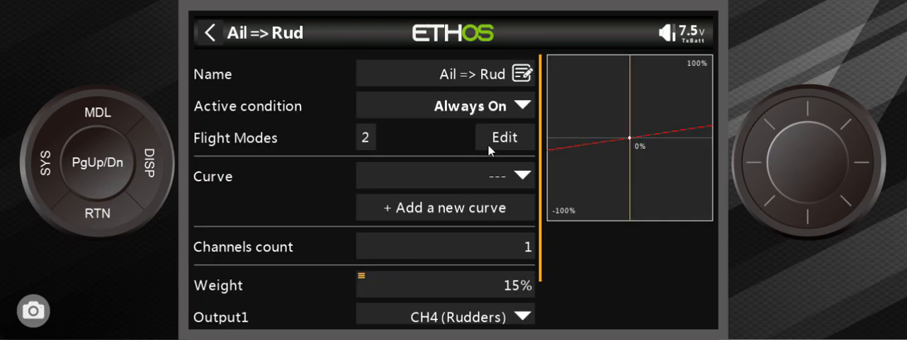
mouse_move(466, 290)
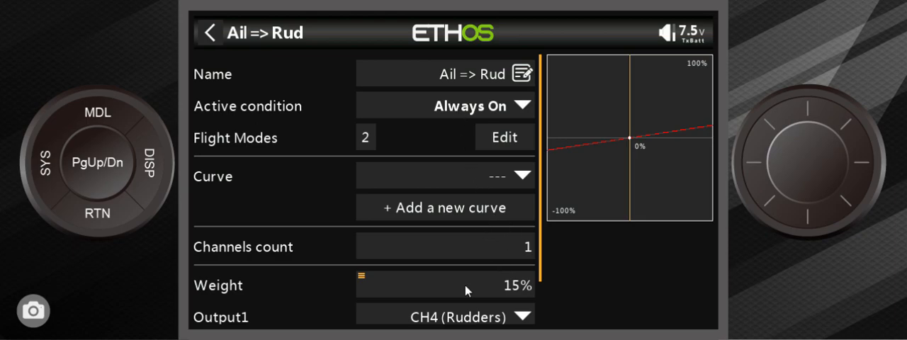
mouse_move(363, 227)
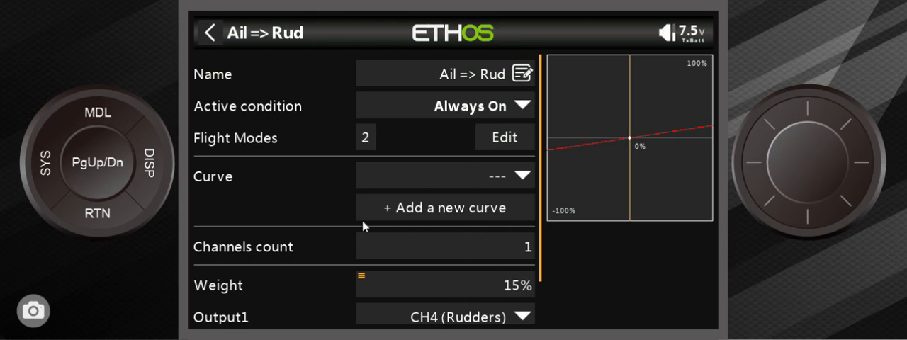
mouse_move(484, 250)
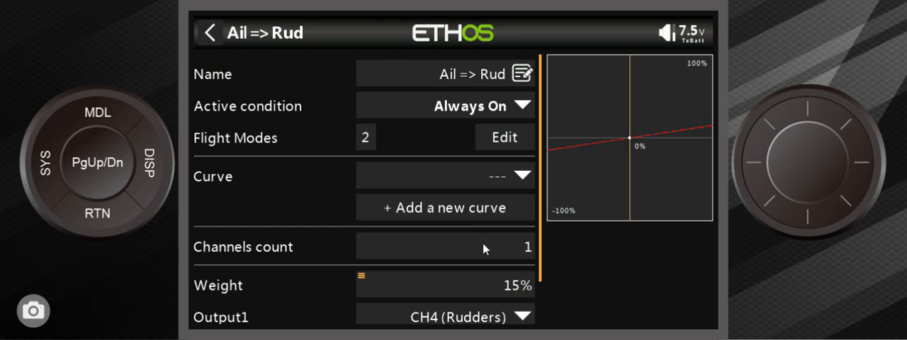
mouse_move(509, 283)
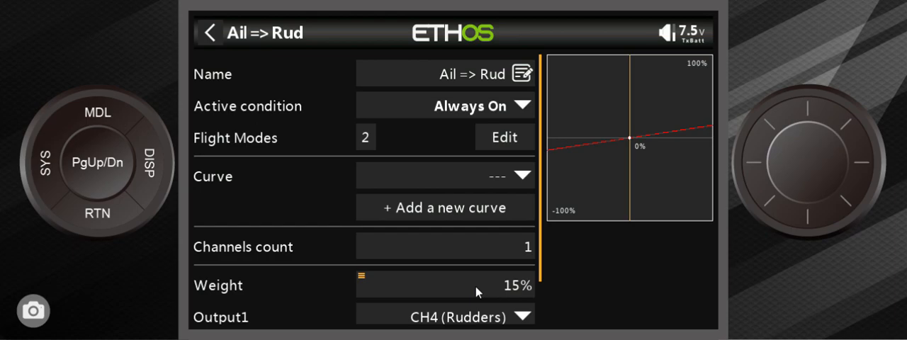
mouse_move(90, 210)
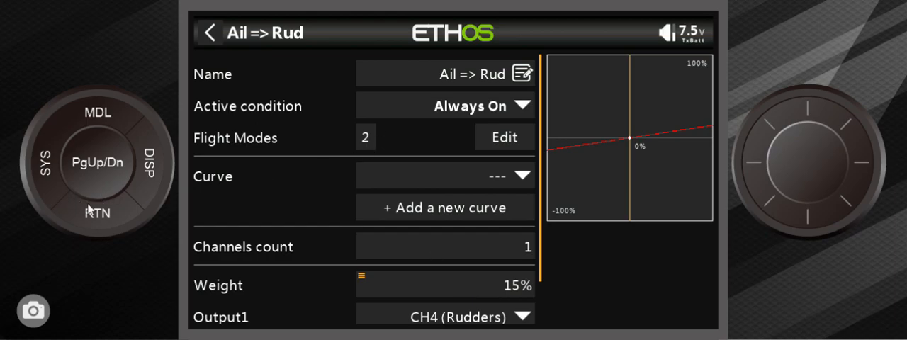
- Check the second Ail => Rud mix at 27% in flight mode 3 and return to the Mixer list
left_click(206, 33)
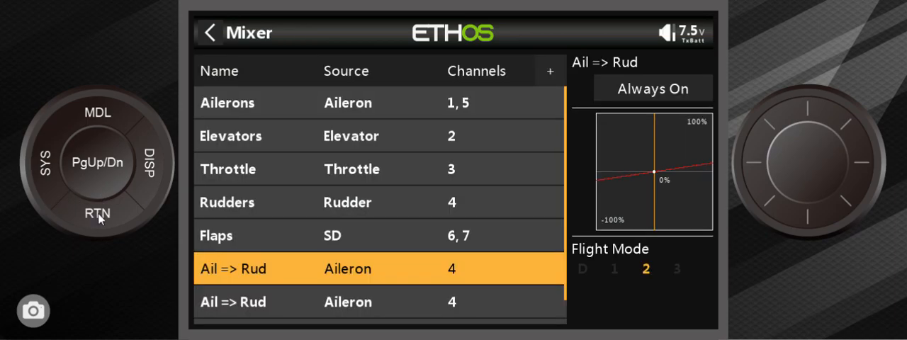
mouse_move(437, 306)
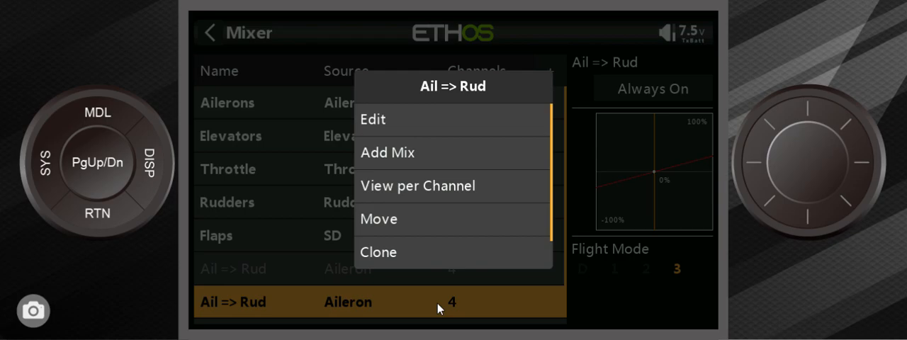
left_click(371, 119)
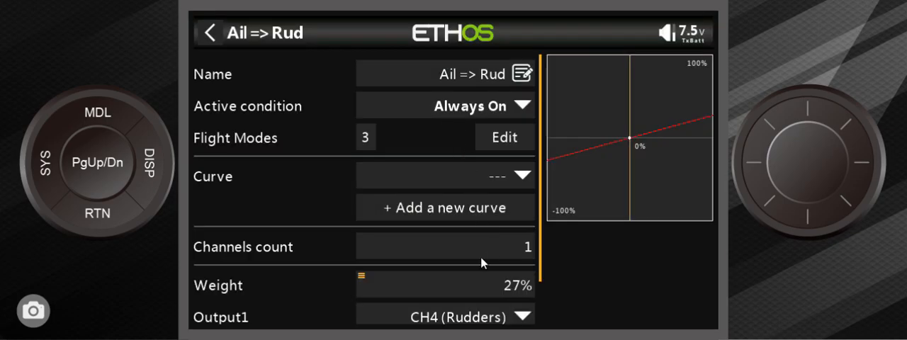
mouse_move(104, 130)
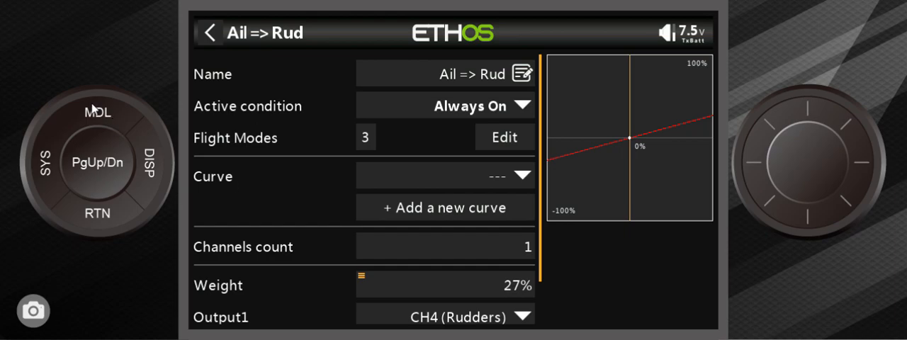
mouse_move(126, 152)
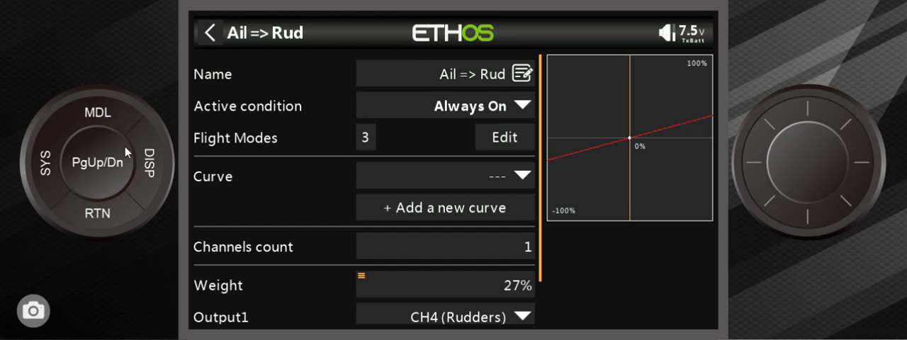
left_click(210, 33)
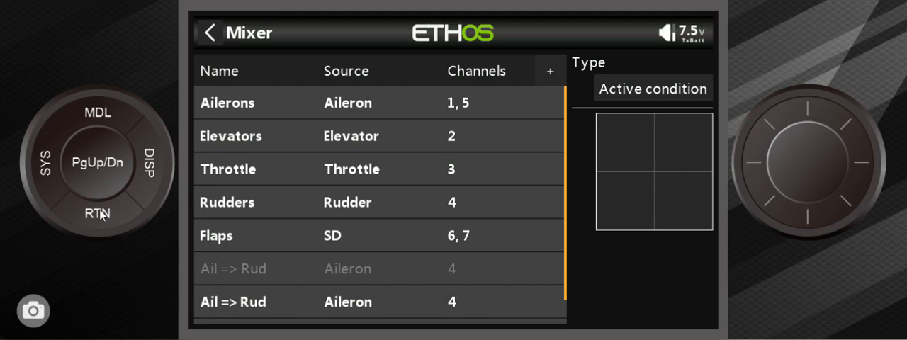
- Review the SF1–SF3 Play Track voice announcements per flight mode and return to the Model menu
left_click(210, 32)
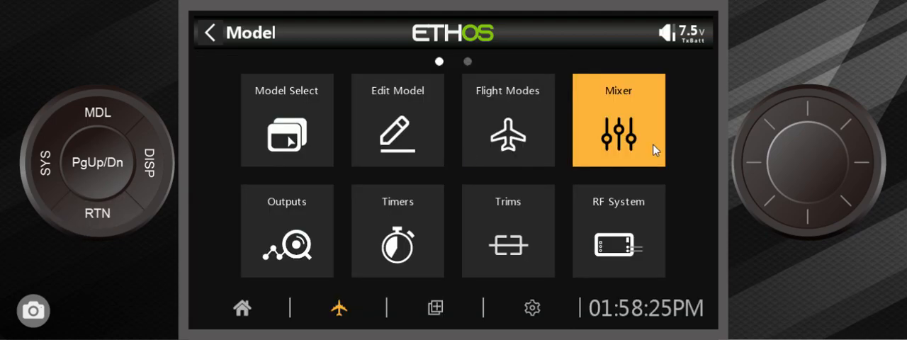
mouse_move(102, 181)
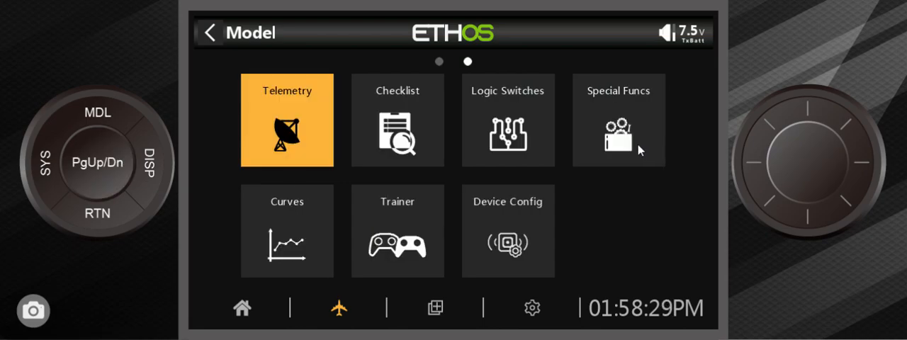
left_click(618, 119)
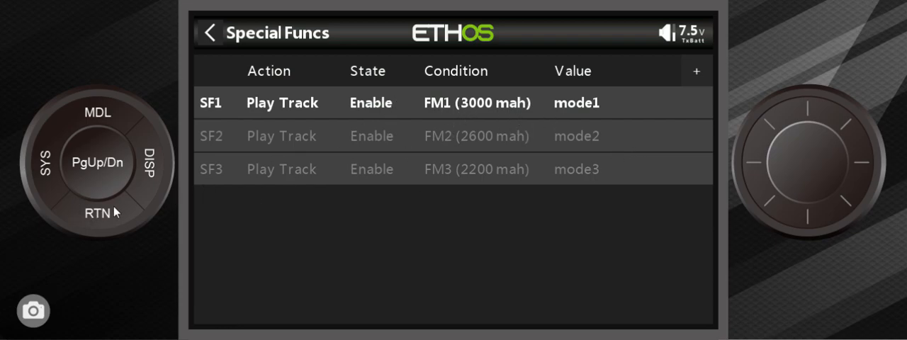
mouse_move(99, 222)
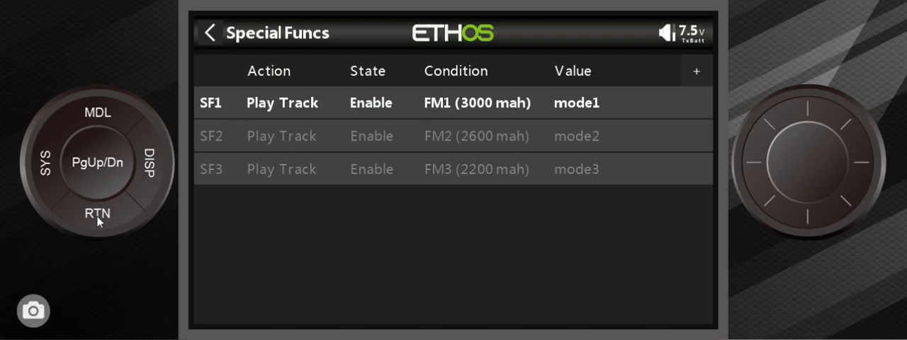
left_click(209, 33)
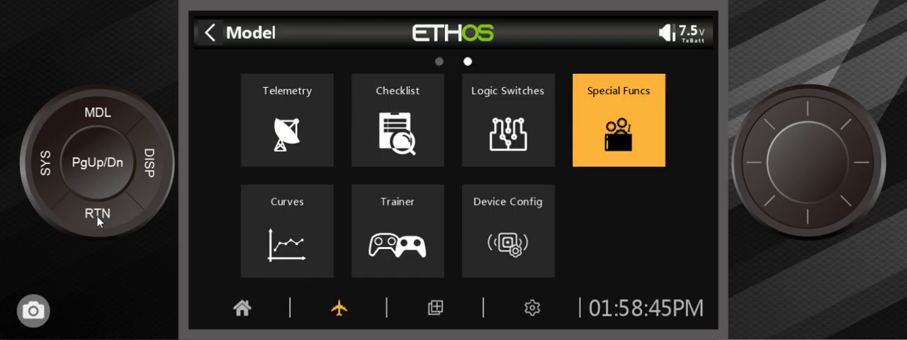